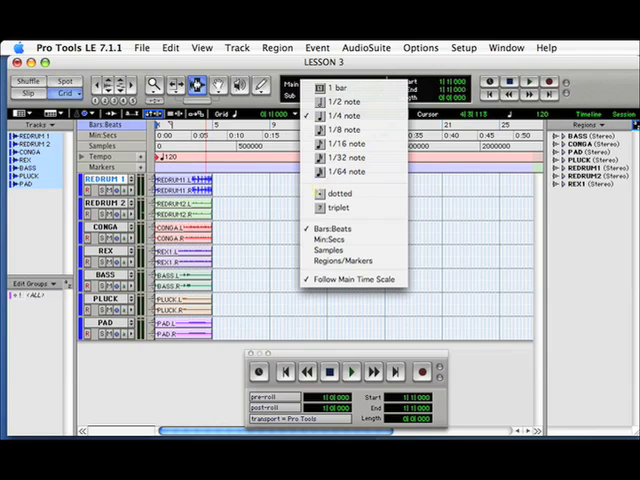
{"action": "mouse_move", "coordinate": [339, 208]}
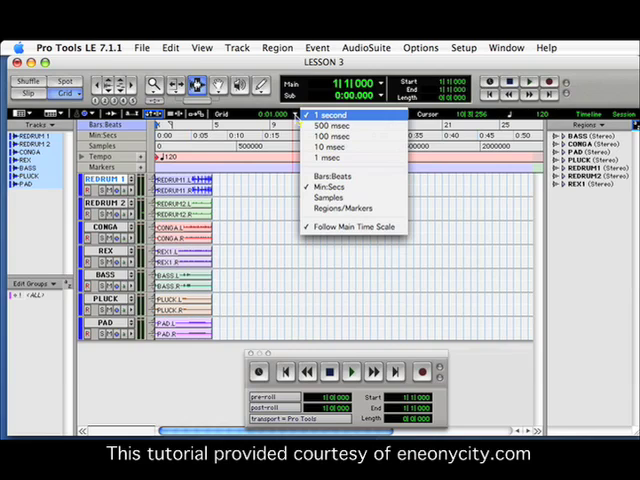
{"action": "mouse_move", "coordinate": [330, 198]}
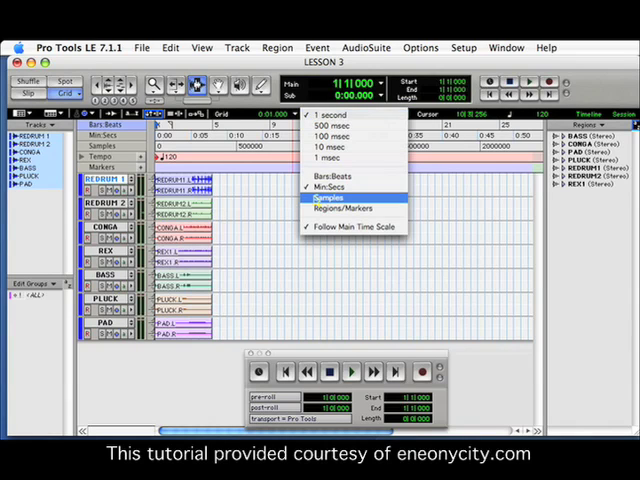
Step: Try the grid in Samples, then set it back to Bars:Beats
{"action": "left_click", "coordinate": [330, 198]}
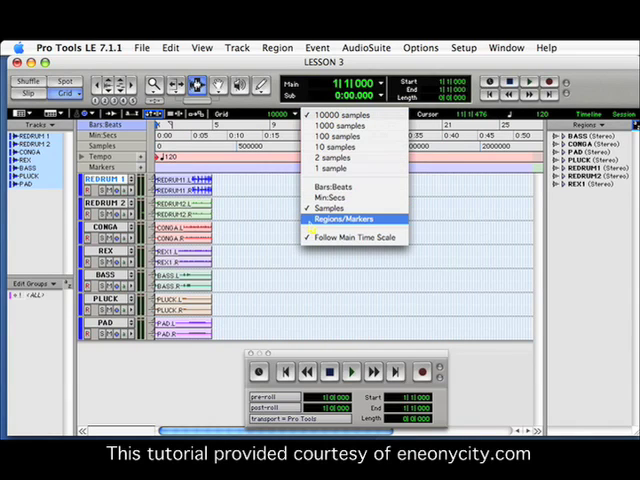
{"action": "mouse_move", "coordinate": [340, 187]}
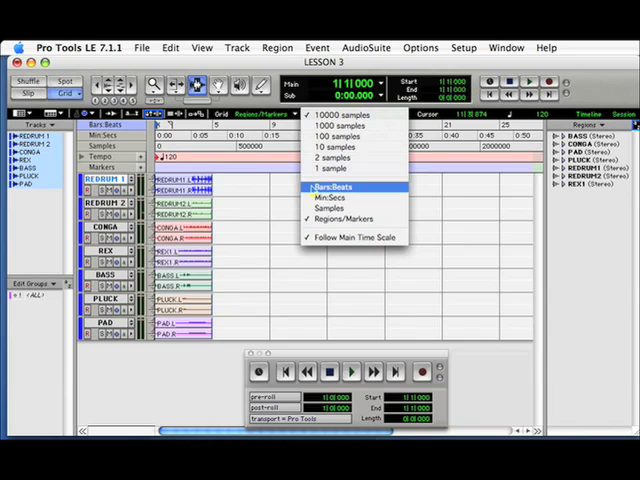
{"action": "left_click", "coordinate": [332, 187]}
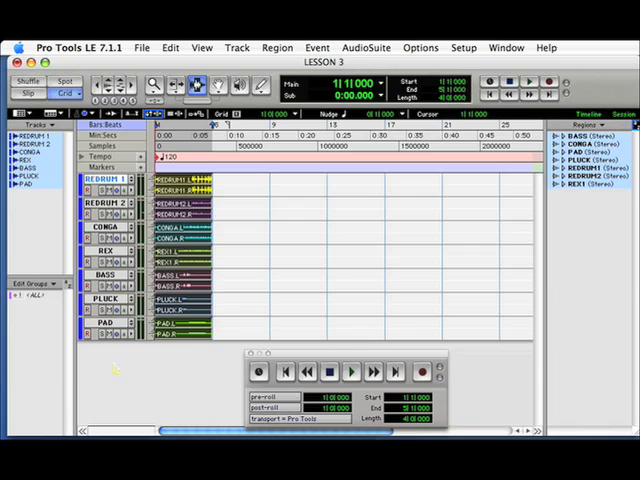
Step: Repeat the selected four-bar regions on all tracks 7 times with Edit > Repeat
{"action": "left_click", "coordinate": [171, 47]}
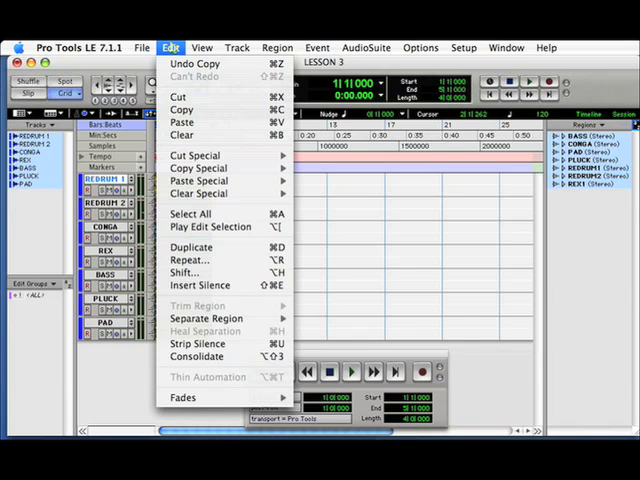
{"action": "mouse_move", "coordinate": [190, 260]}
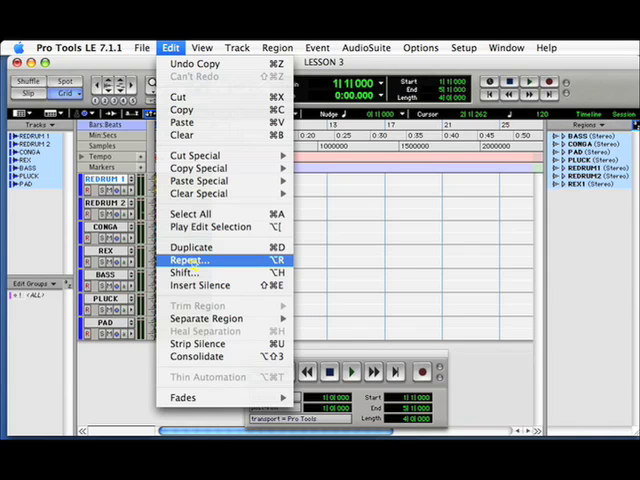
{"action": "left_click", "coordinate": [188, 260]}
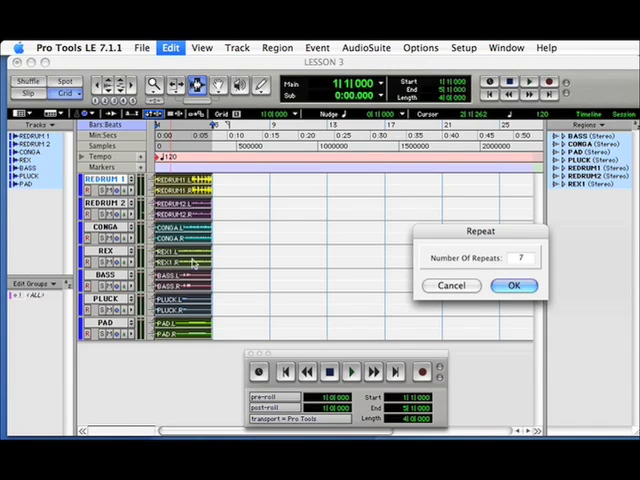
{"action": "left_click", "coordinate": [514, 285]}
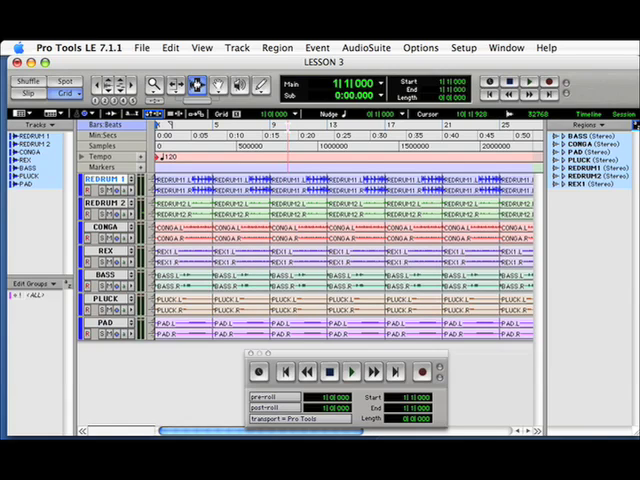
Step: Play back the session from the start, then again from bar 7
{"action": "left_click", "coordinate": [347, 371]}
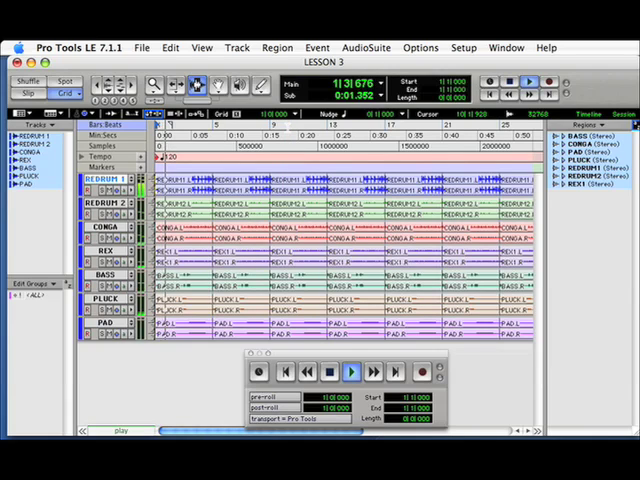
{"action": "left_click", "coordinate": [345, 372]}
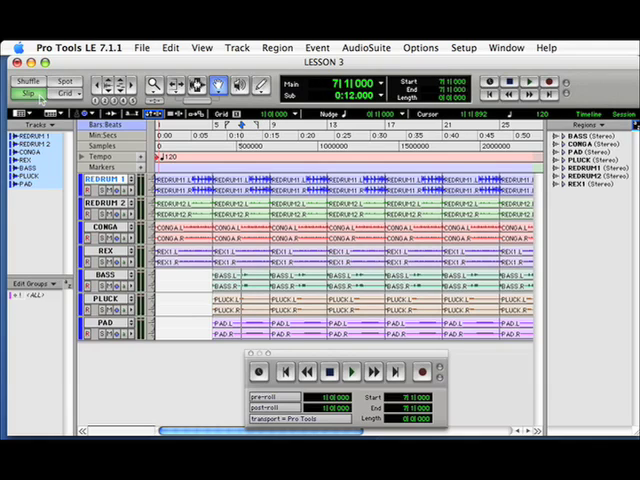
{"action": "left_click", "coordinate": [349, 370]}
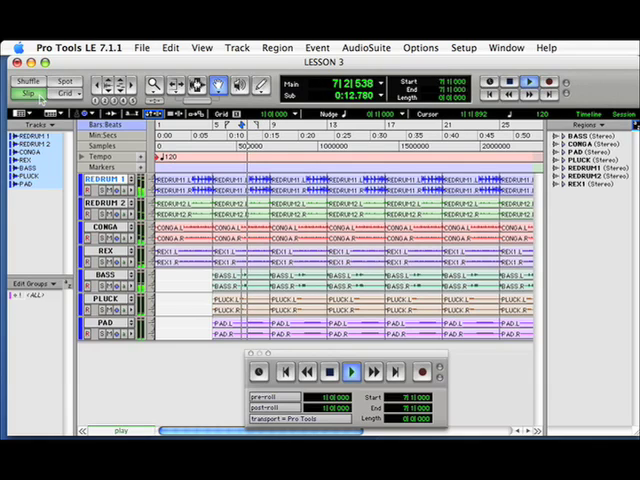
{"action": "left_click", "coordinate": [350, 371]}
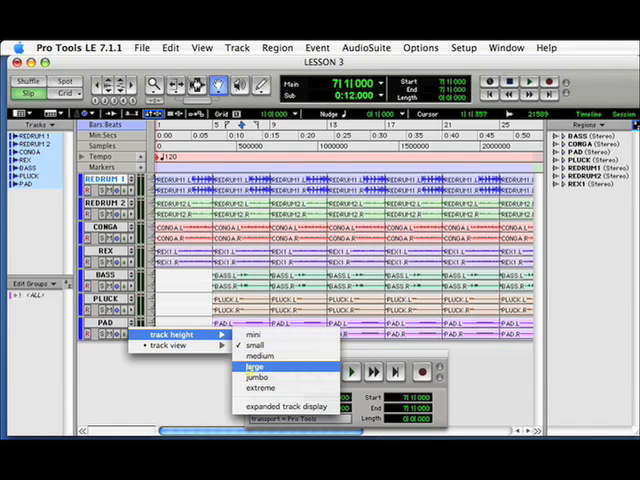
Step: Make the PAD track taller and slide the PAD-01 region to its new position
{"action": "left_click", "coordinate": [250, 366]}
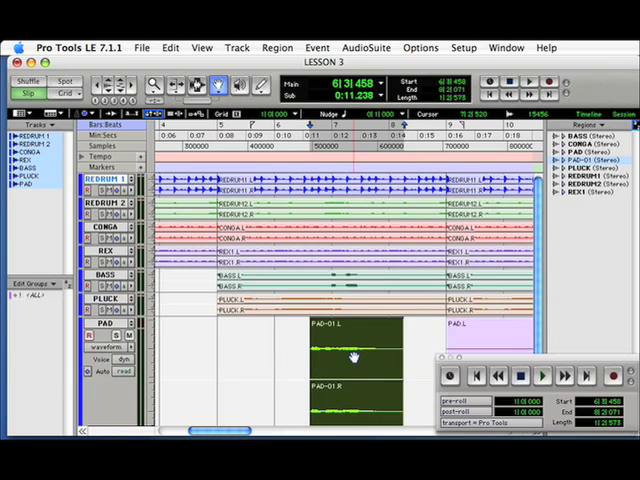
{"action": "left_click", "coordinate": [335, 83]}
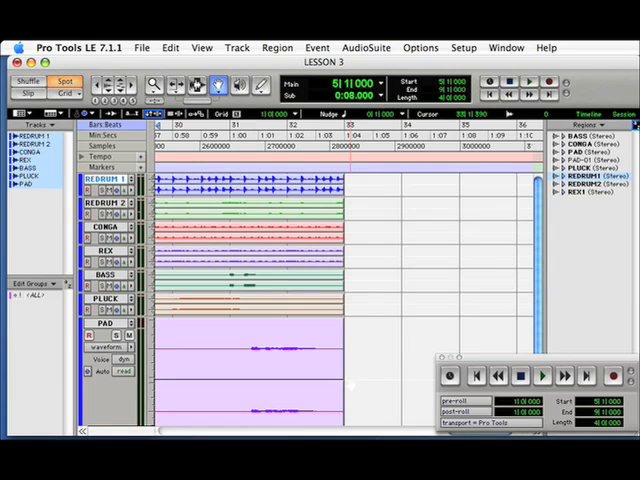
Step: Switch the edit mode to Shuffle
{"action": "left_click", "coordinate": [29, 77]}
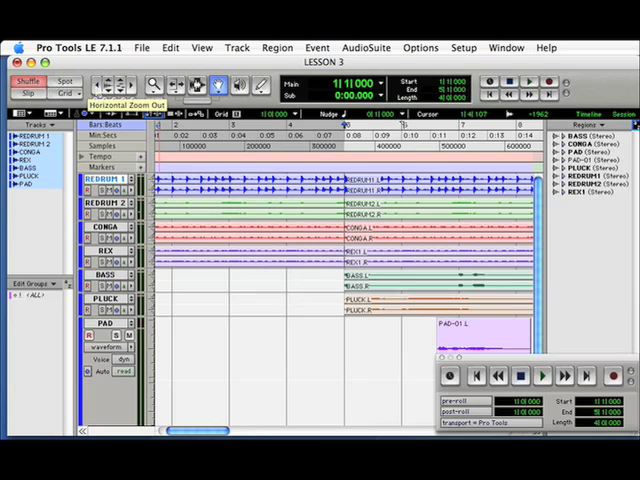
{"action": "mouse_move", "coordinate": [95, 85]}
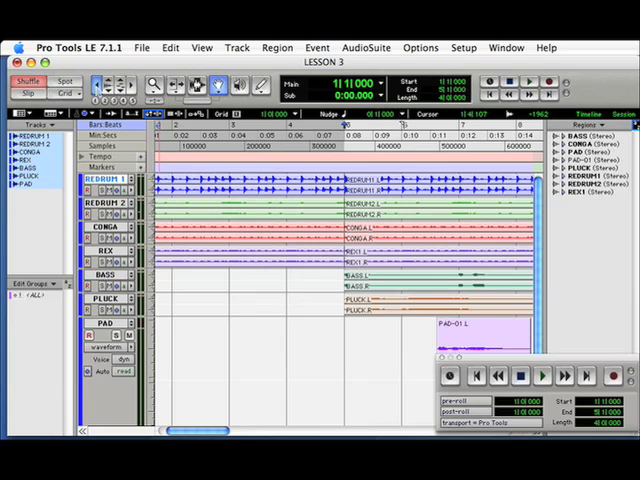